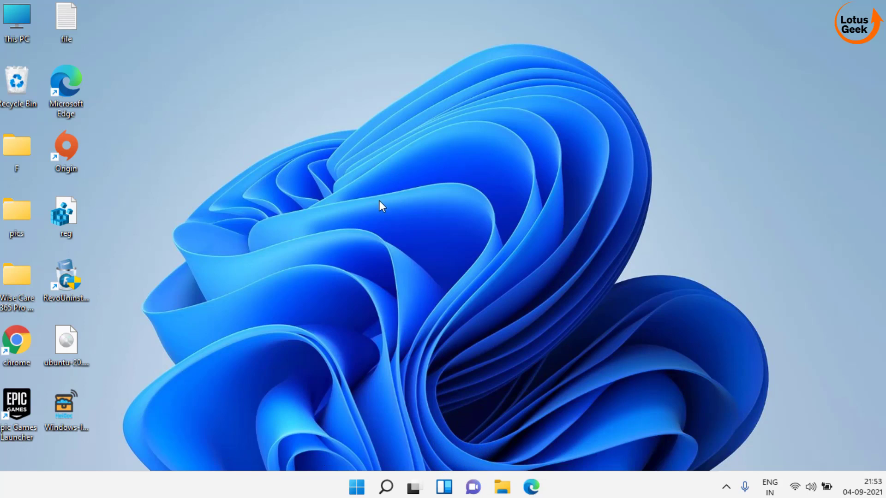
{"action": "mouse_move", "coordinate": [479, 190]}
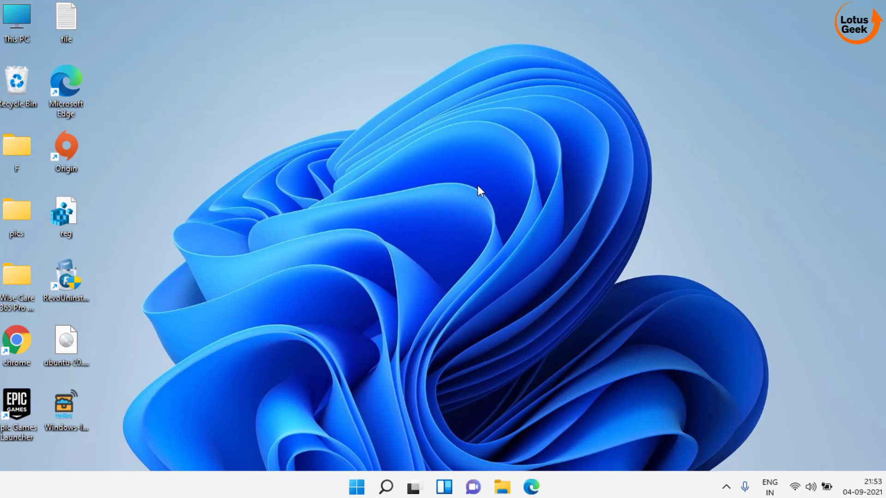
{"action": "mouse_move", "coordinate": [474, 185]}
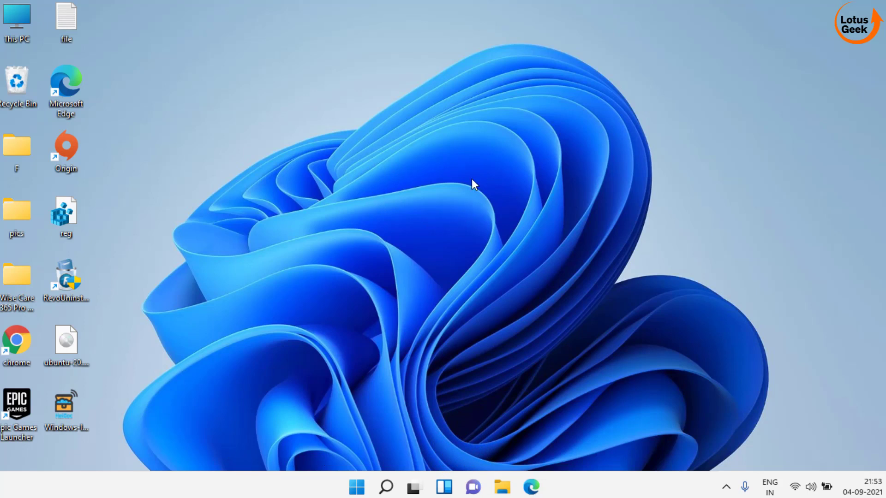
- Restart the laptop from Start > Power and interrupt startup to enter firmware setup
{"action": "key", "text": "F1"}
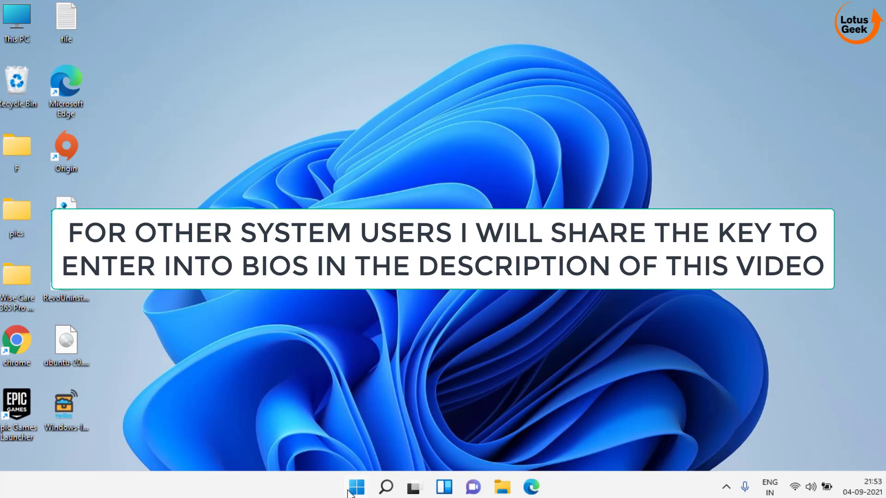
{"action": "left_click", "coordinate": [355, 487]}
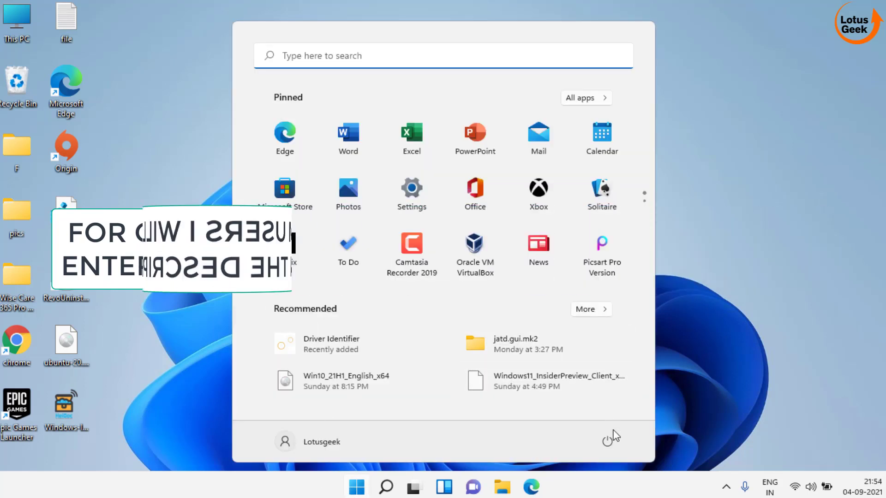
{"action": "left_click", "coordinate": [607, 442]}
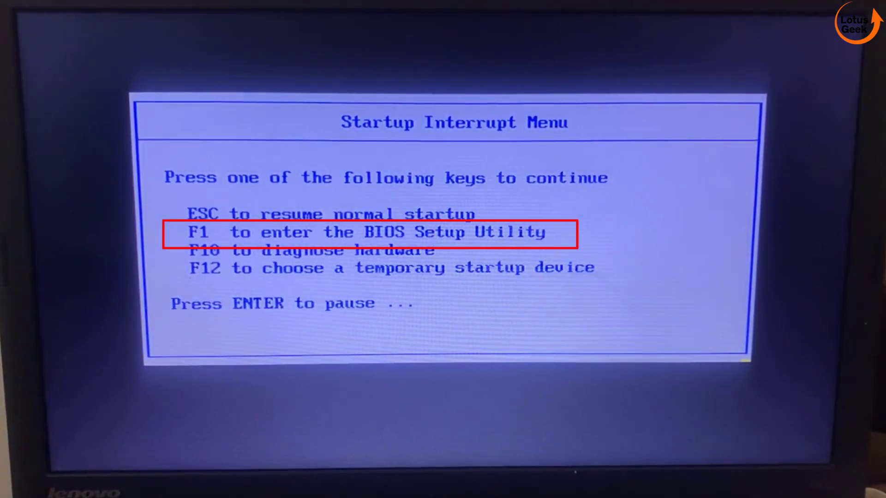
{"action": "key", "text": "esc"}
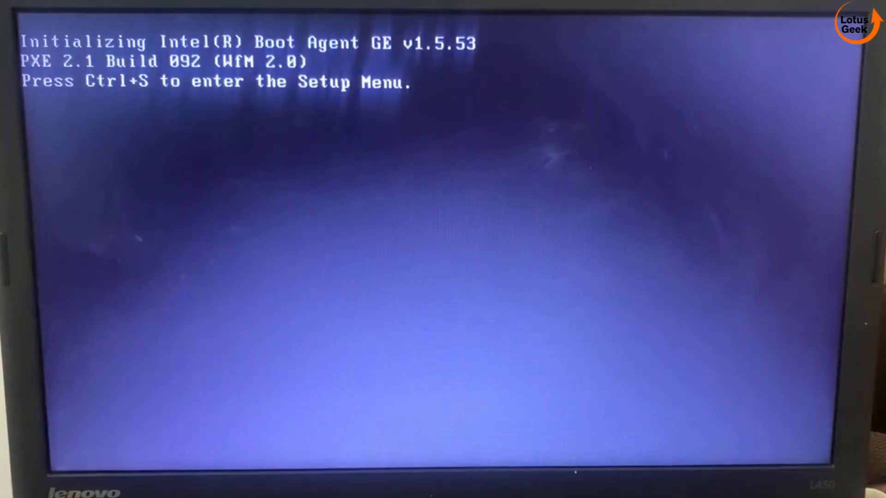
- Enter ThinkPad Setup and browse the Security page's Password, Virtualization and Memory Protection items
{"action": "key", "text": "ctrl+s"}
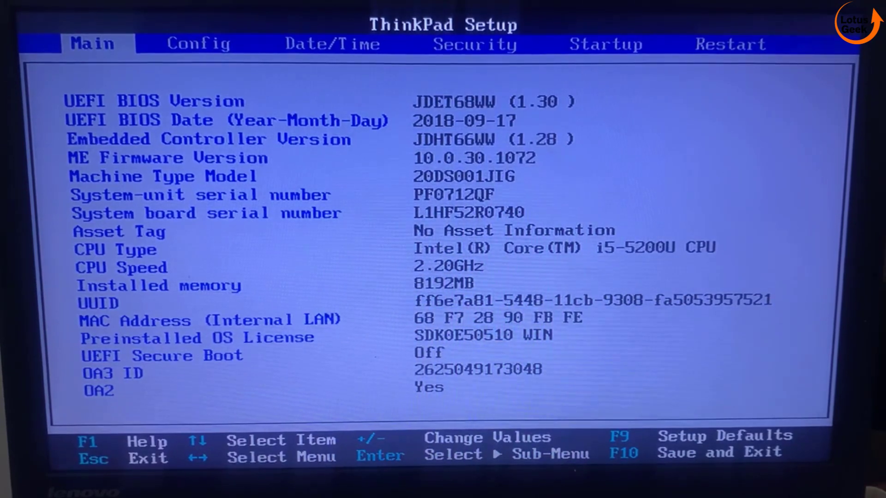
{"action": "left_click", "coordinate": [473, 45]}
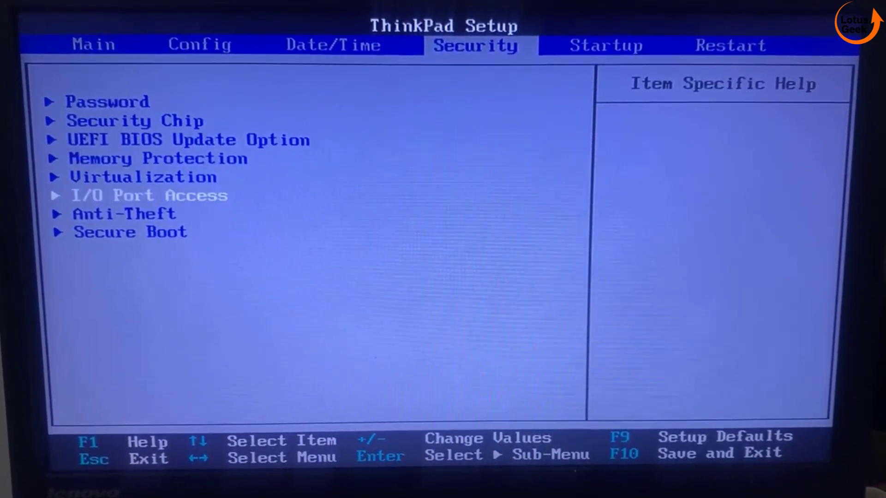
{"action": "key", "text": "Up"}
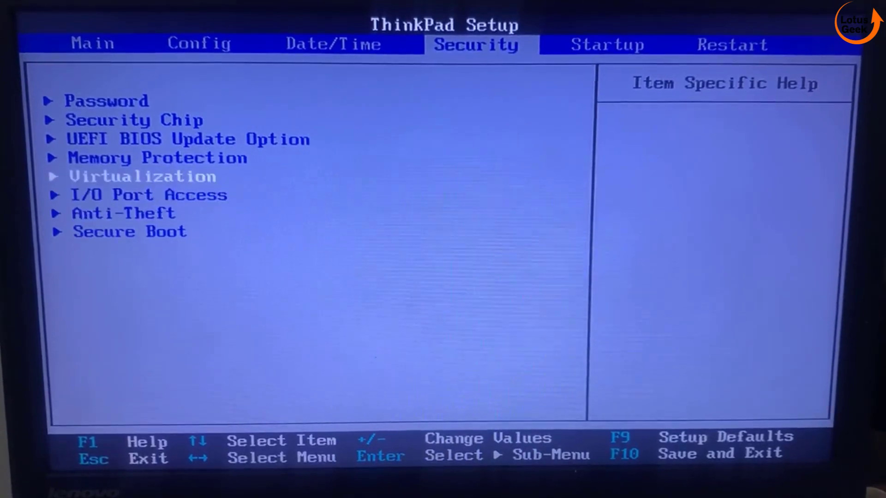
{"action": "key", "text": "Up"}
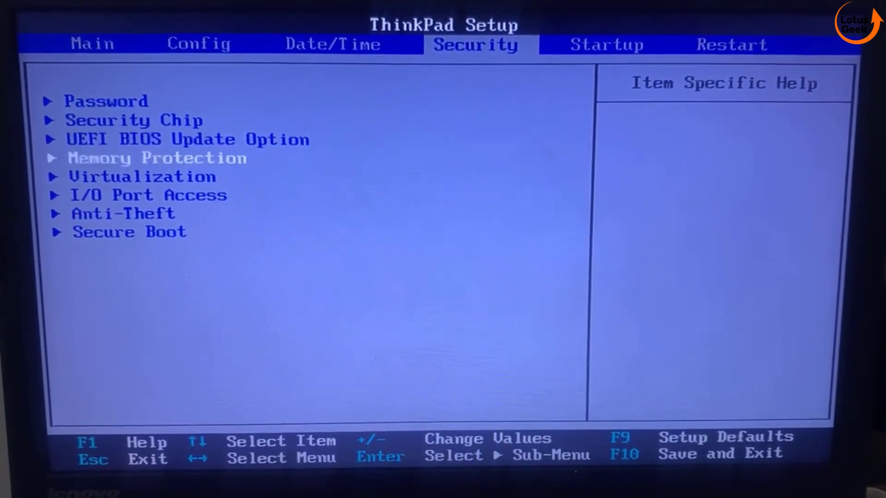
{"action": "key", "text": "Down"}
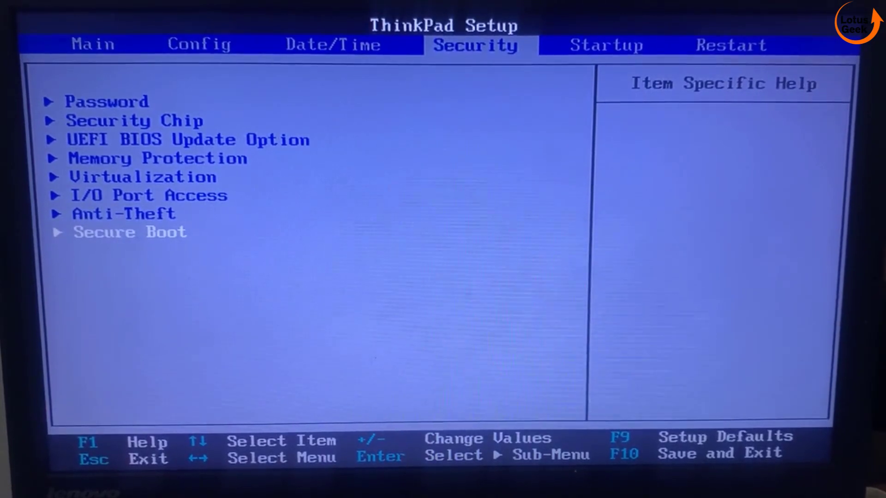
{"action": "left_click", "coordinate": [605, 46]}
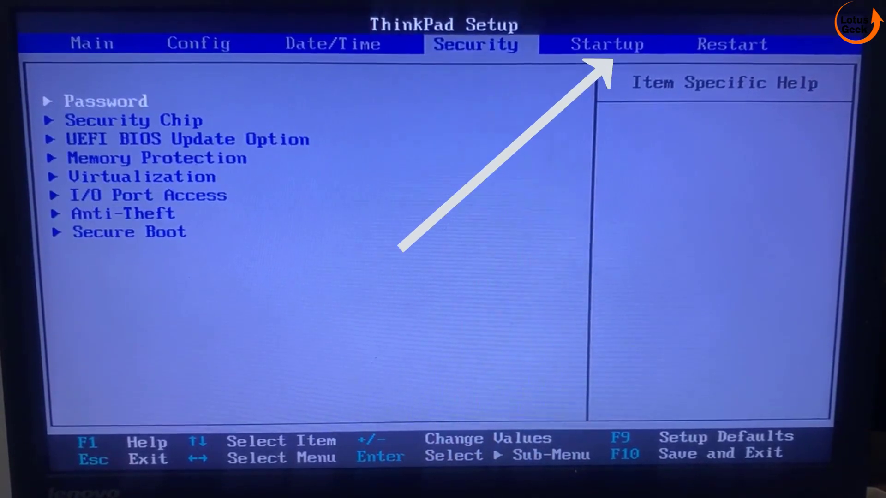
- On the Startup page, set UEFI/Legacy Boot to UEFI Only
{"action": "left_click", "coordinate": [605, 44]}
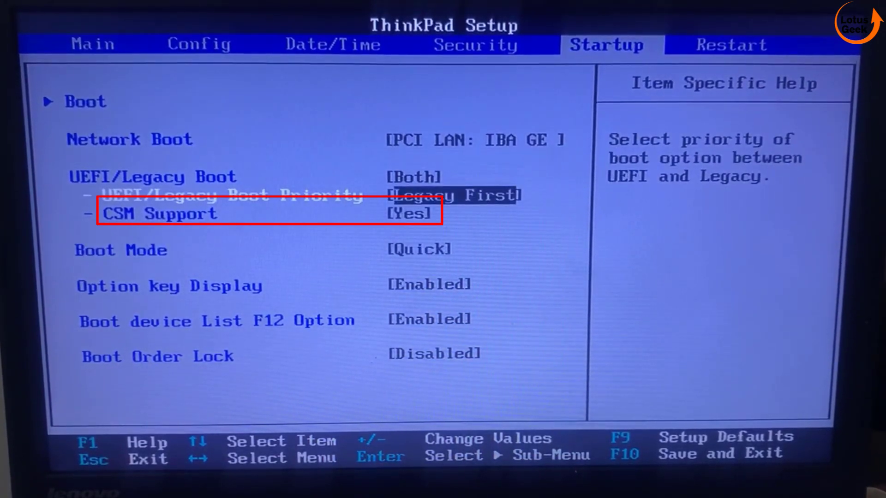
{"action": "key", "text": "Down"}
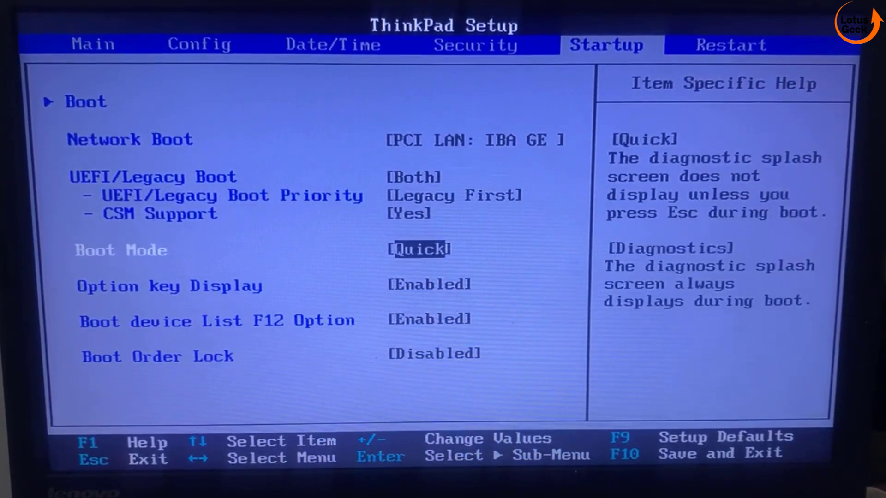
{"action": "key", "text": "Up"}
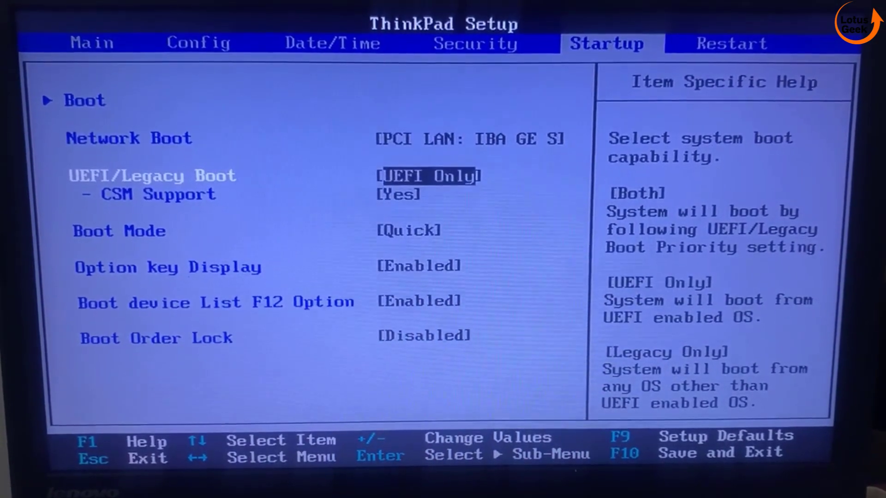
{"action": "key", "text": "Down"}
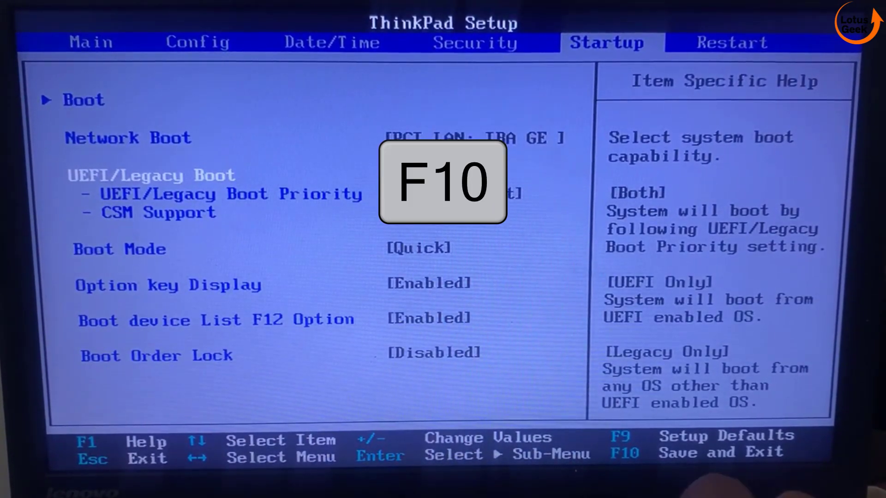
- Save the configuration with F10 and confirm Yes to exit and reboot
{"action": "key", "text": "F10"}
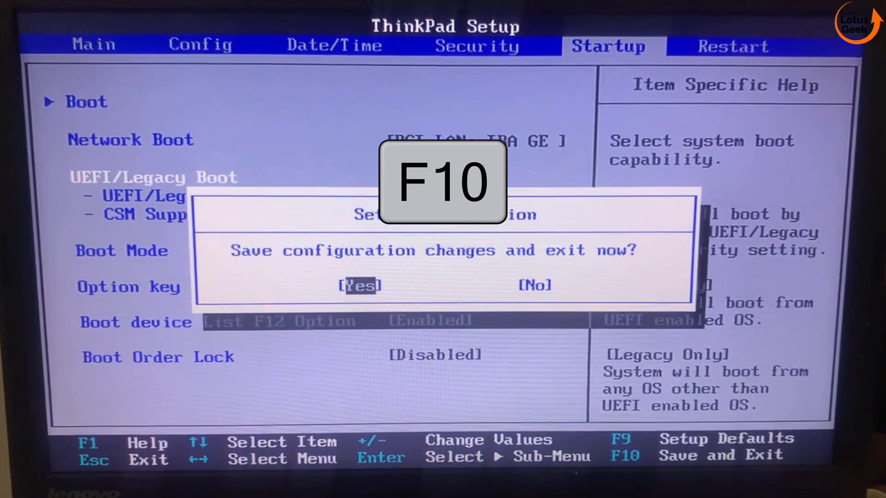
{"action": "key", "text": "Enter"}
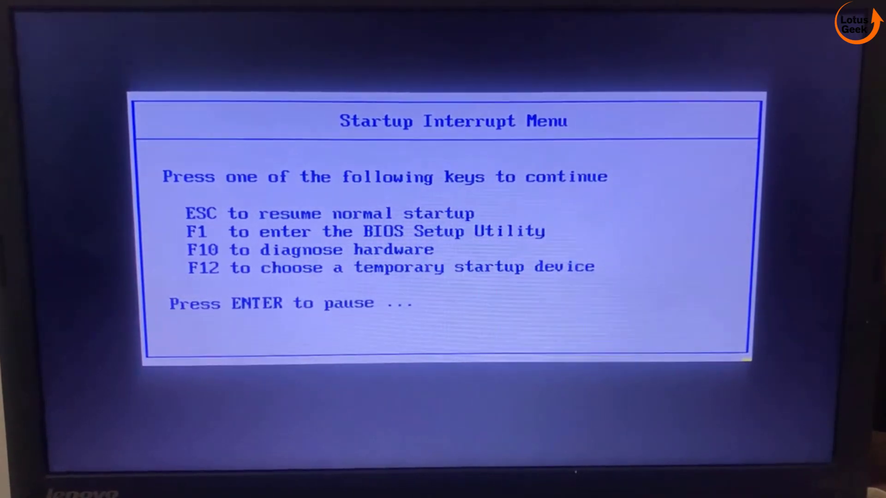
- Boot from the installation USB drive via the F12 device menu into Windows Setup
{"action": "key", "text": "F12"}
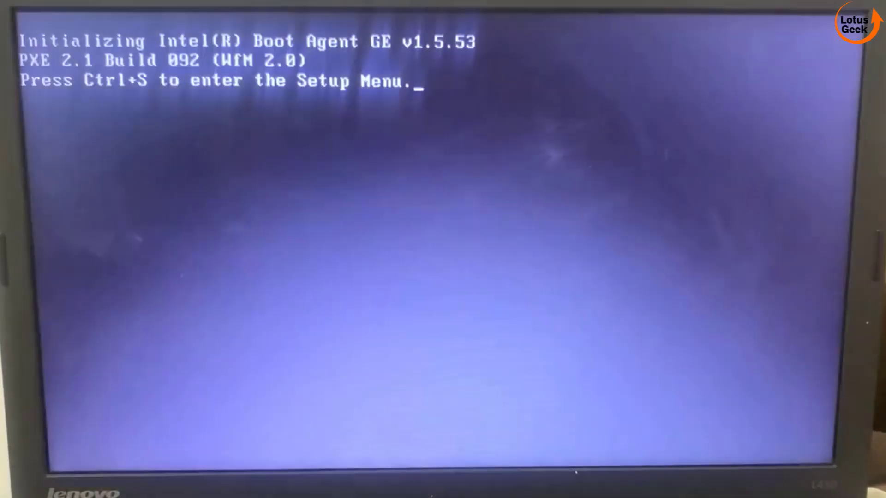
{"action": "key", "text": "ctrl+s"}
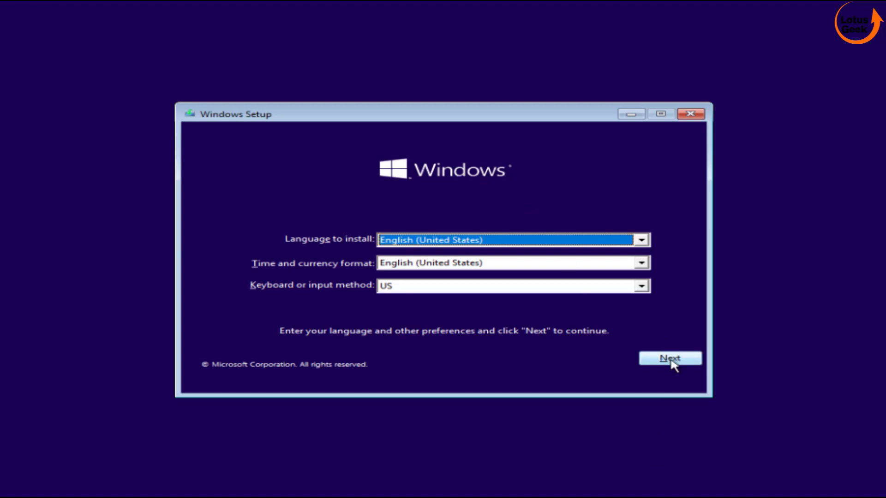
- Accept the language settings and choose Repair your computer to reach Advanced options
{"action": "left_click", "coordinate": [670, 357]}
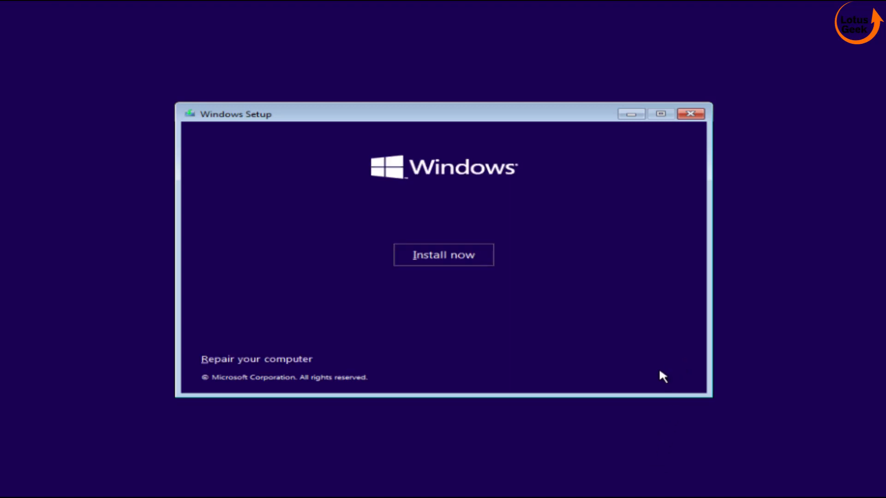
{"action": "mouse_move", "coordinate": [449, 242]}
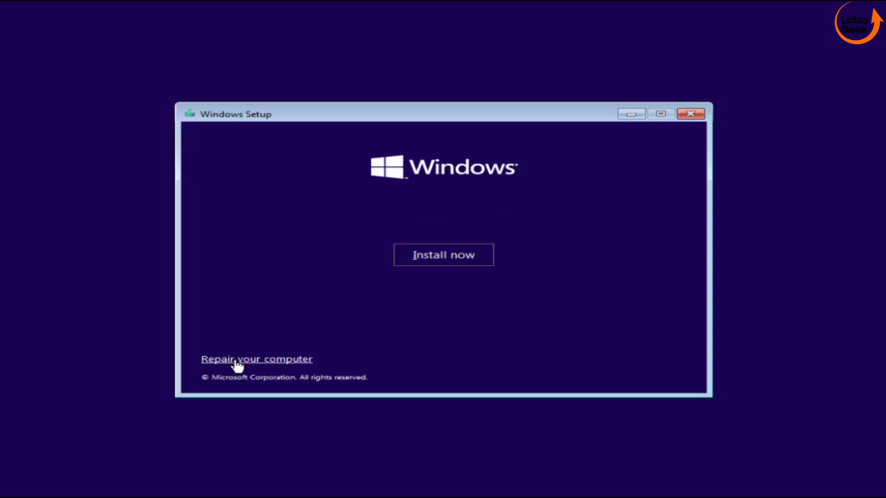
{"action": "left_click", "coordinate": [257, 359]}
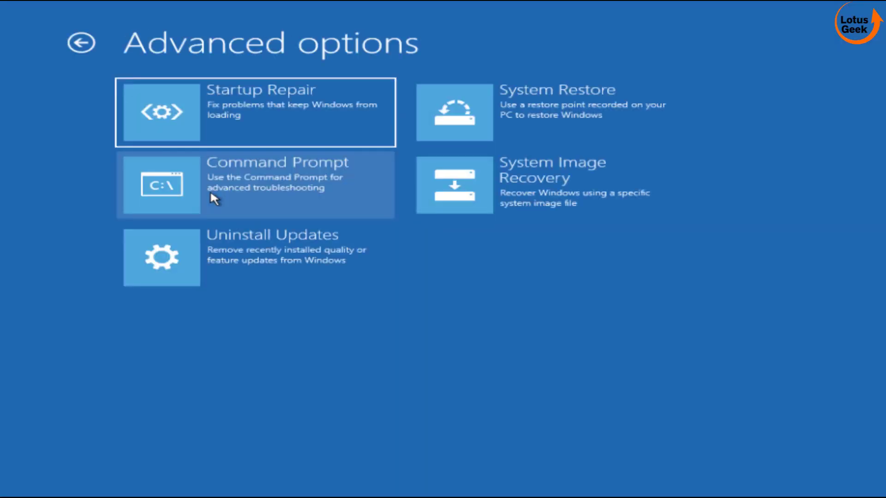
- Start Command Prompt, run diskpart, list disks and select Disk 0
{"action": "left_click", "coordinate": [254, 184]}
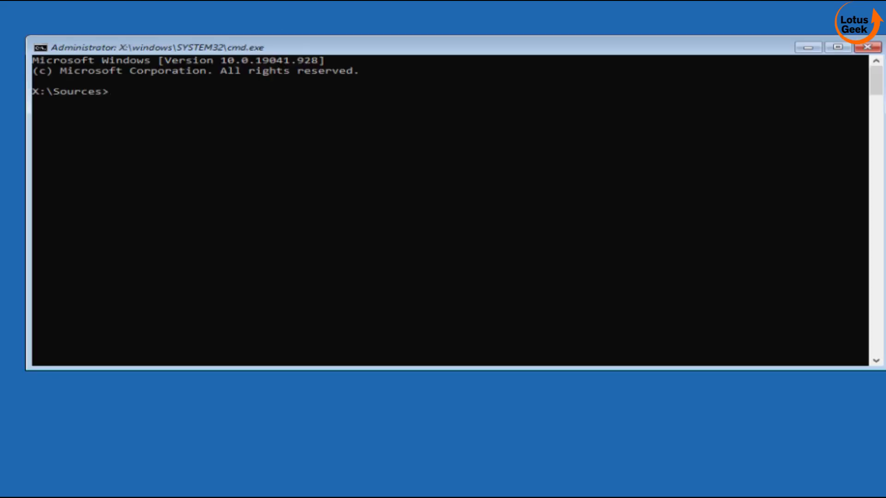
{"action": "type", "text": "diskpar"}
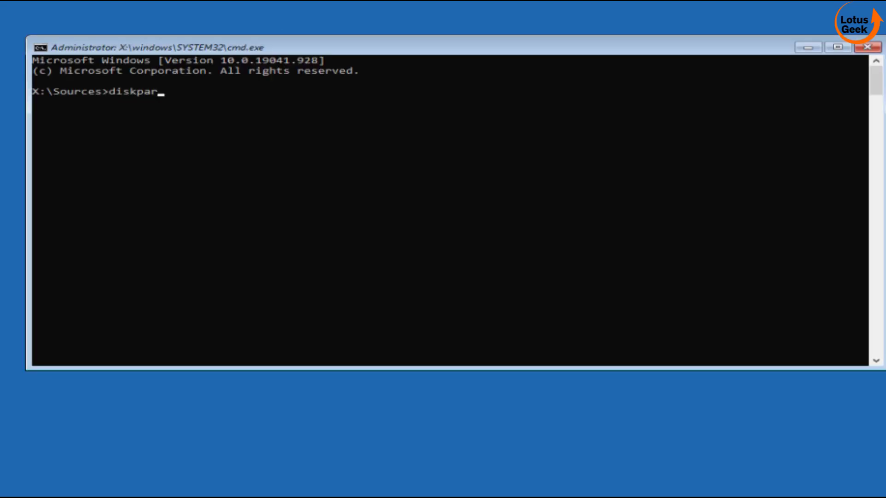
{"action": "key", "text": "Enter"}
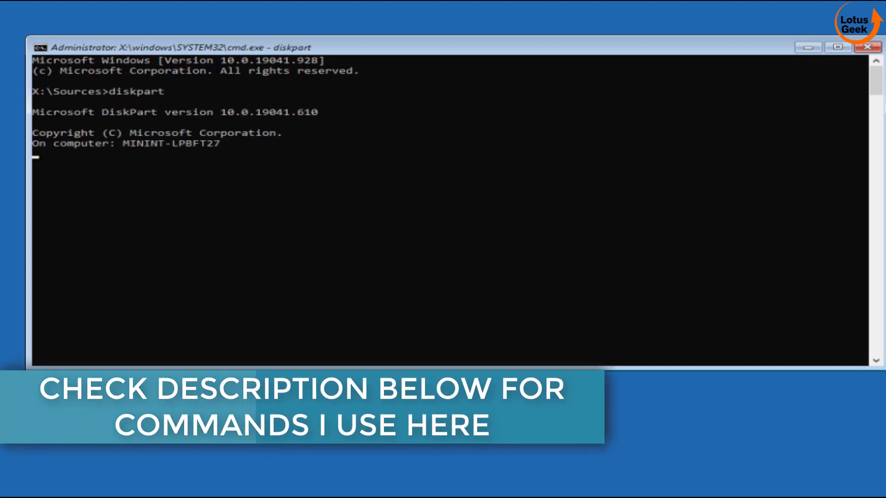
{"action": "type", "text": "list disk"}
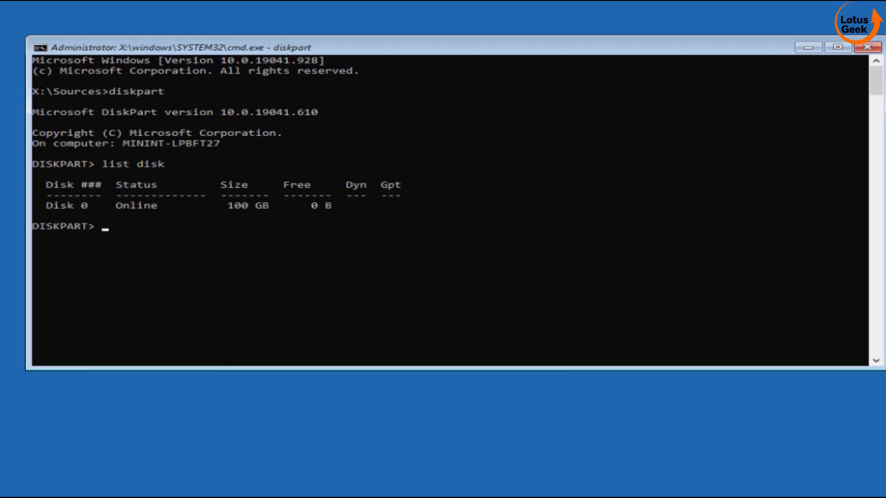
{"action": "type", "text": "sele"}
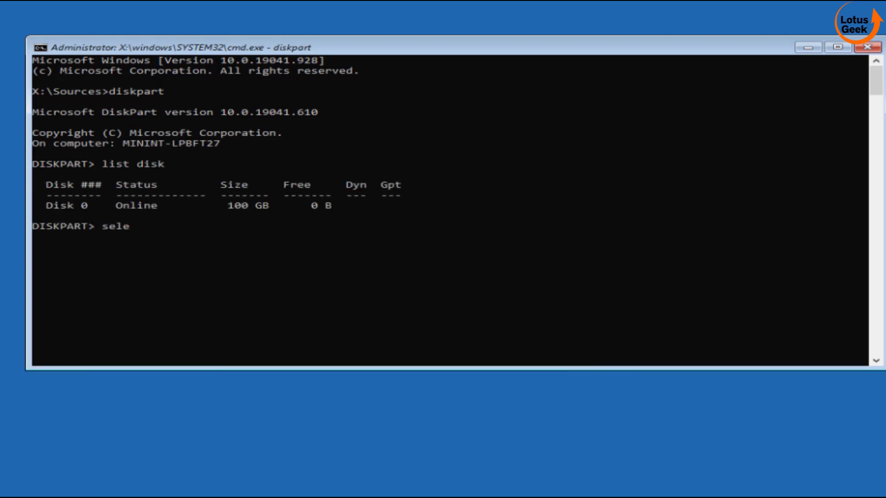
{"action": "type", "text": "ct disk"}
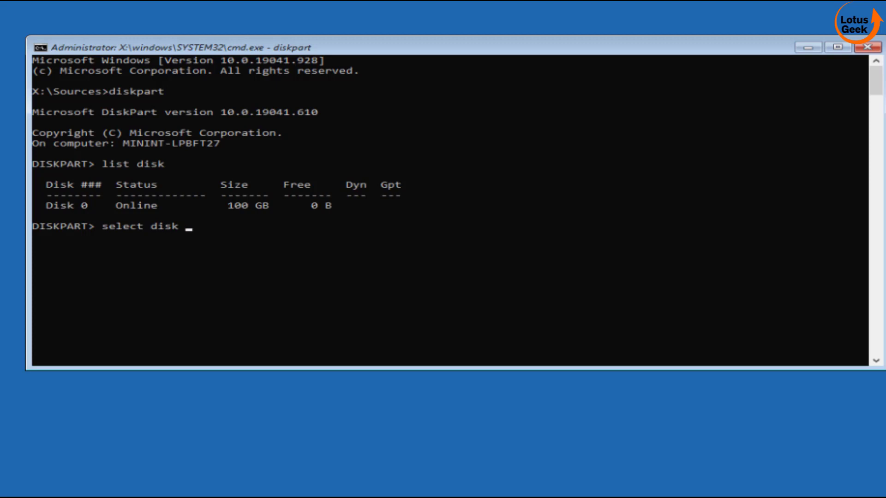
{"action": "type", "text": "0"}
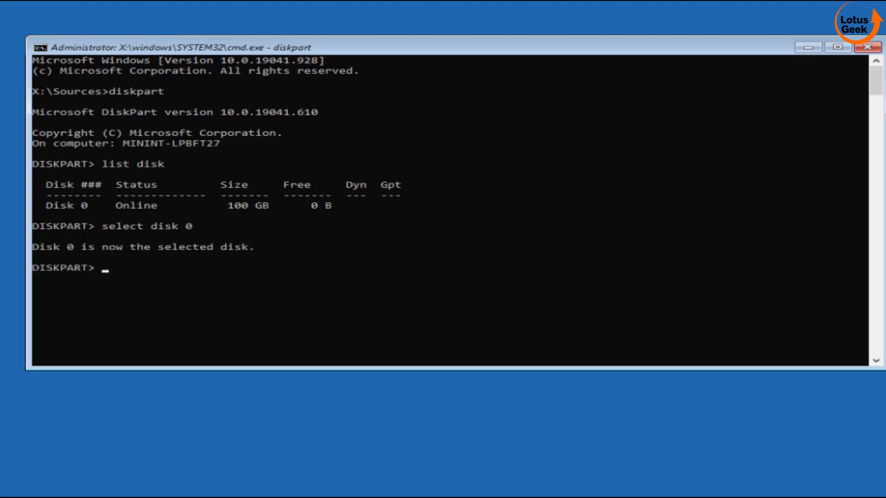
- List Disk 0's partitions (50 MB, 100 GB) and begin selecting partition 2
{"action": "type", "text": "list partition"}
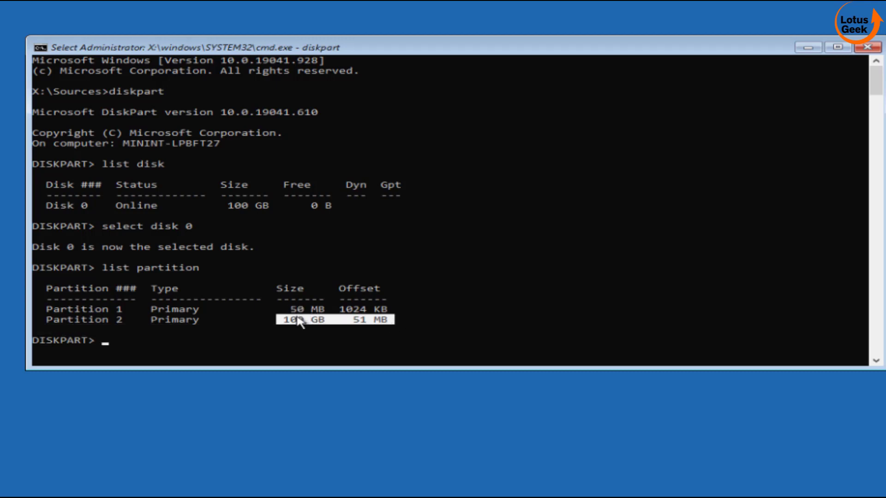
{"action": "mouse_move", "coordinate": [637, 330]}
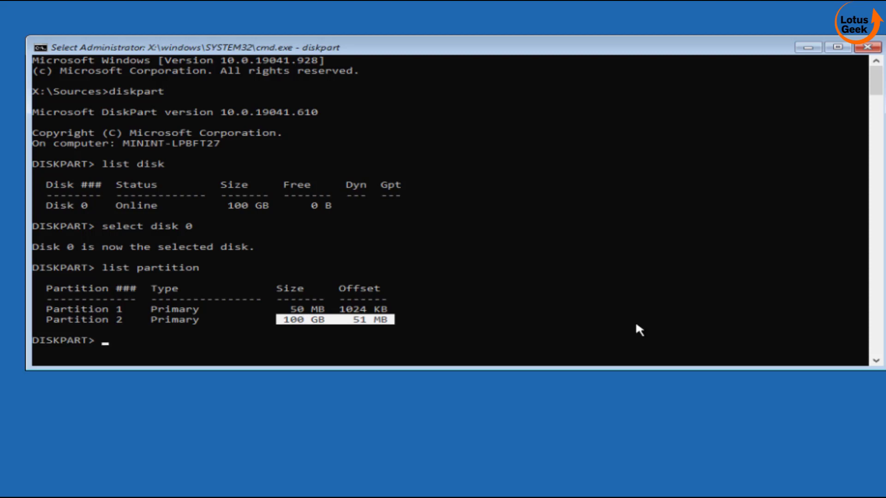
{"action": "type", "text": "select partition 2"}
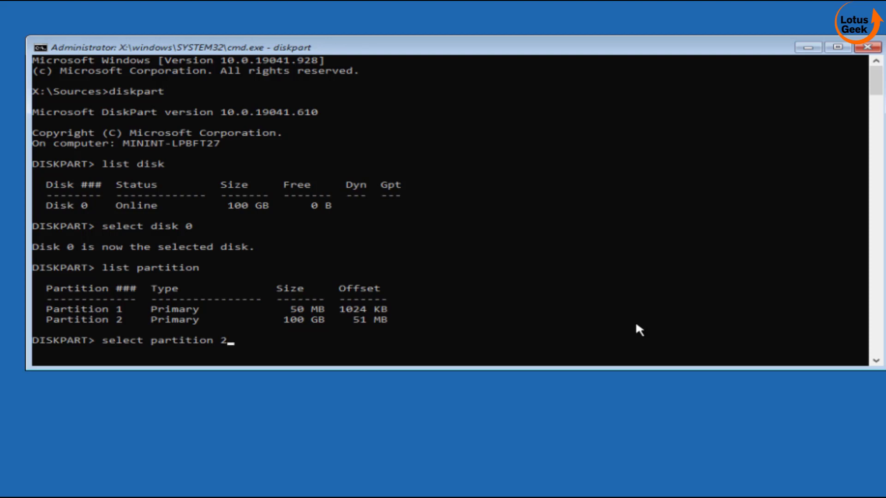
- Select partition 2, mark it active and exit DiskPart
{"action": "key", "text": "Enter"}
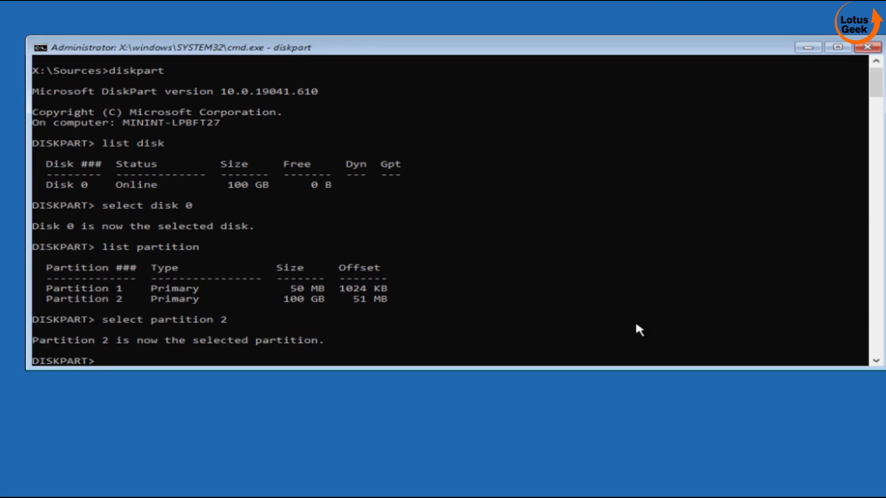
{"action": "type", "text": "active"}
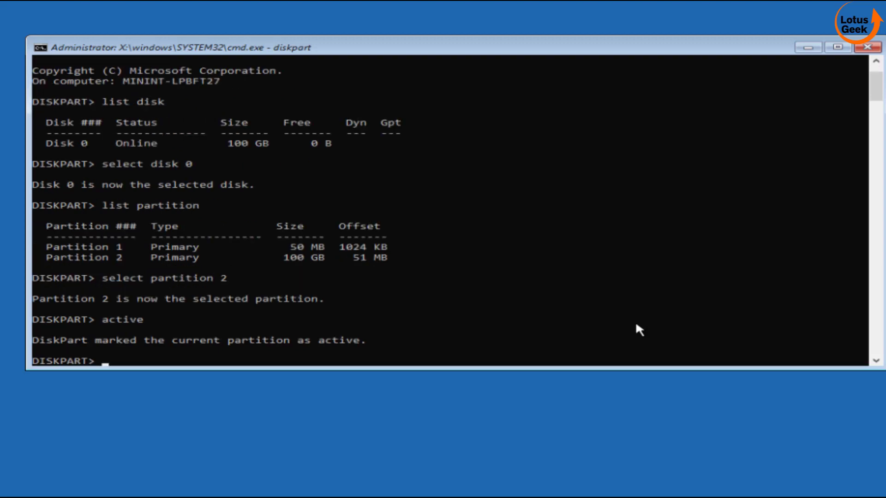
{"action": "type", "text": "exit"}
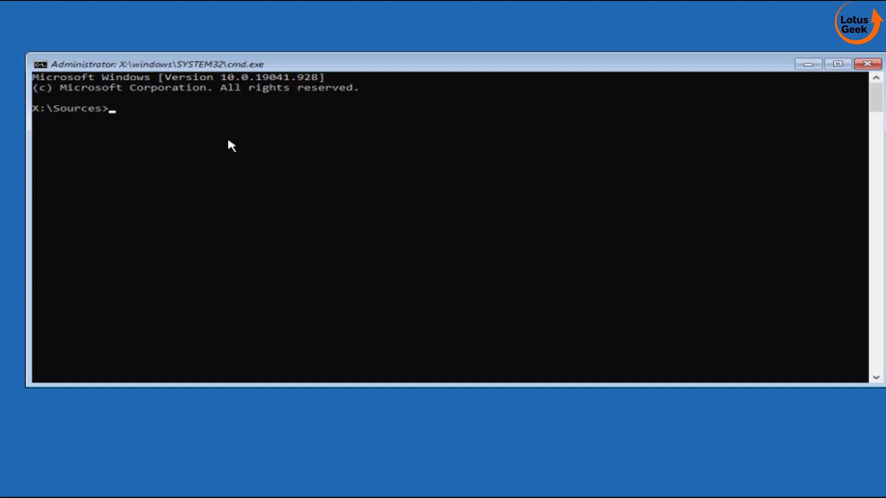
- Run 'bootrec /fixboot' then 'bootsect /nt60 sys' to update NTFS boot code on all volumes
{"action": "type", "text": "bootrec /fi"}
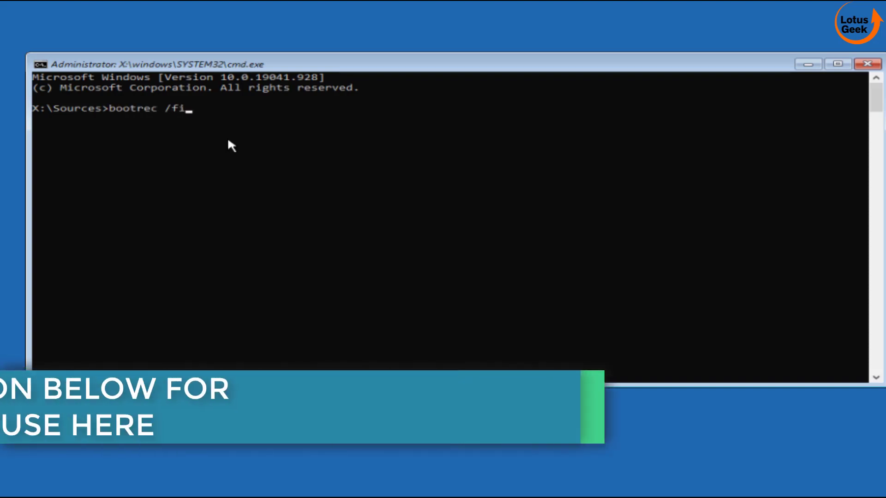
{"action": "type", "text": "xboot"}
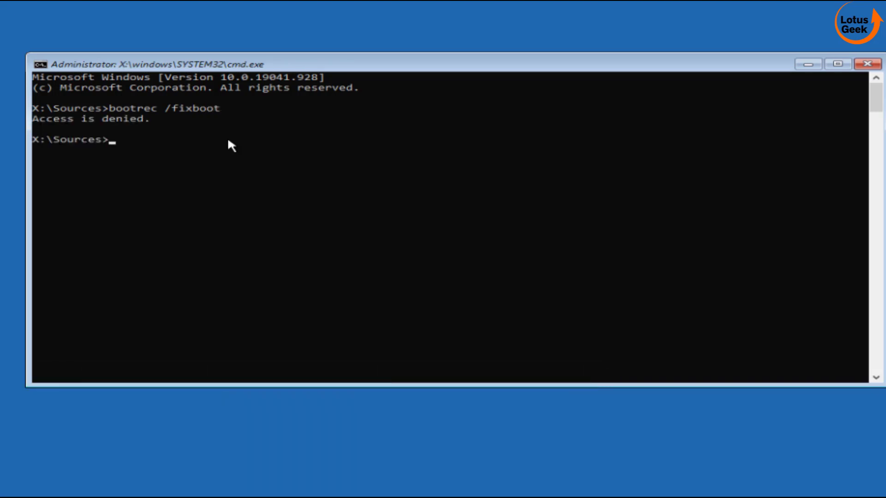
{"action": "type", "text": "bootsect /"}
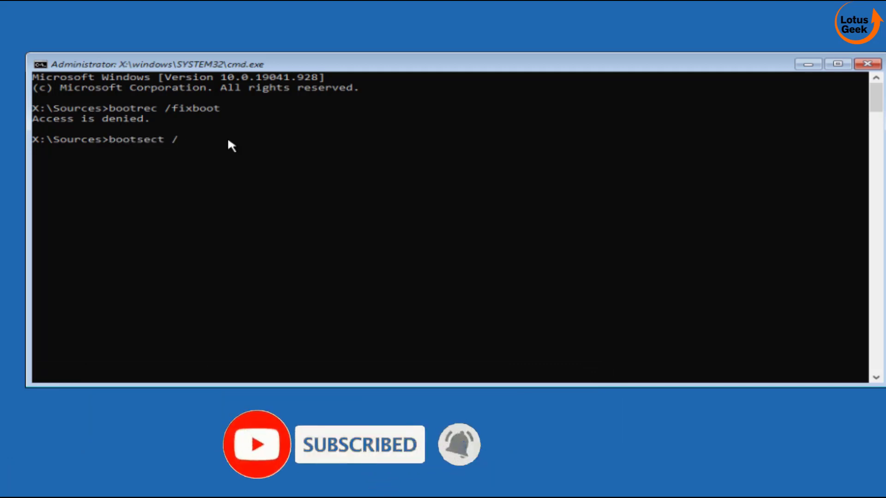
{"action": "type", "text": "nt60"}
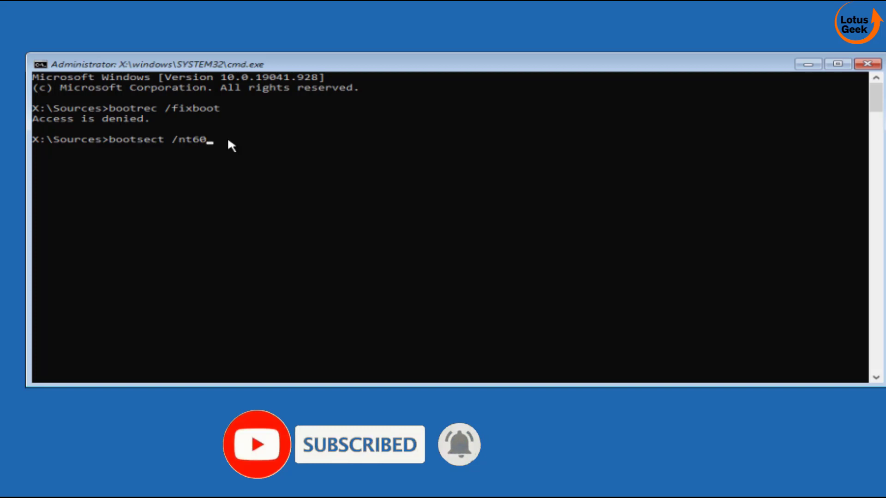
{"action": "type", "text": "sys"}
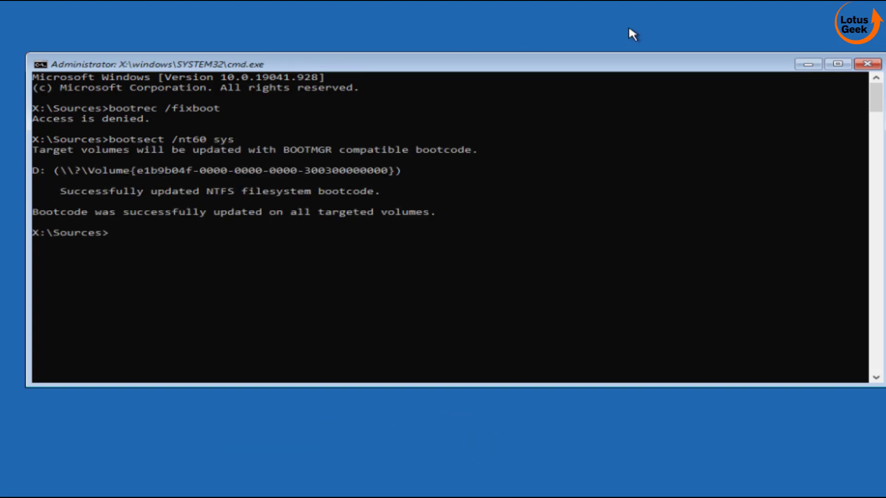
- Run 'bootrec /fixboot' and 'bootrec /fixmbr', then start typing the BCD rebuild command
{"action": "type", "text": "bootrec"}
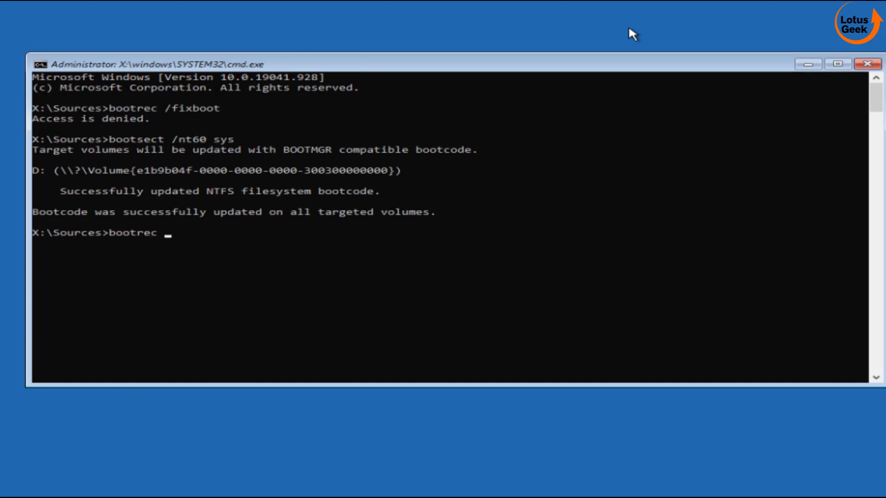
{"action": "type", "text": "/fixbb"}
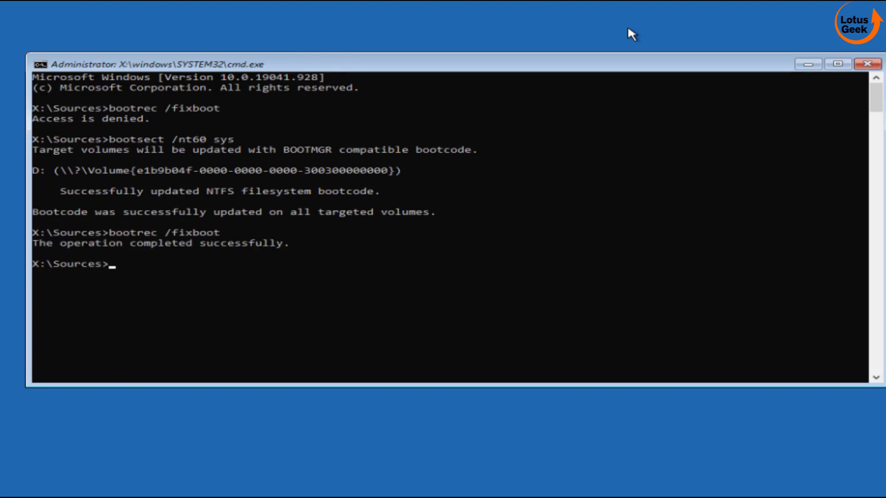
{"action": "type", "text": "bootrec /fixmbr"}
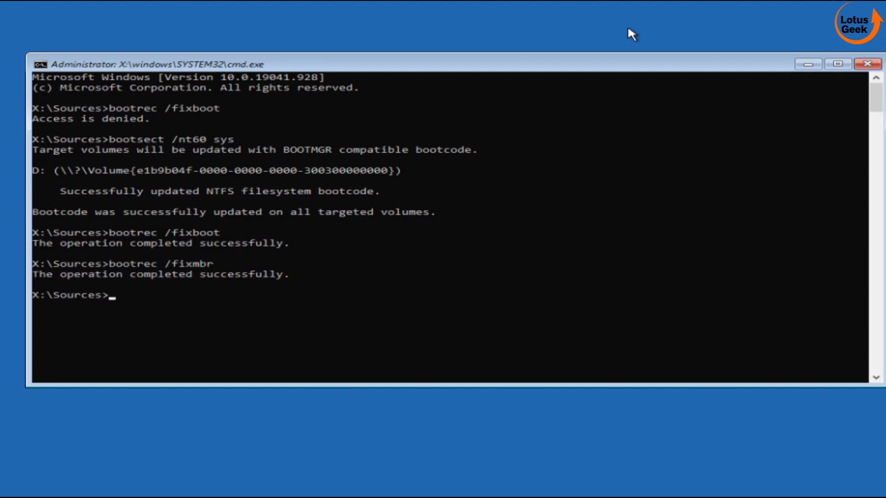
{"action": "type", "text": "bootrec /re"}
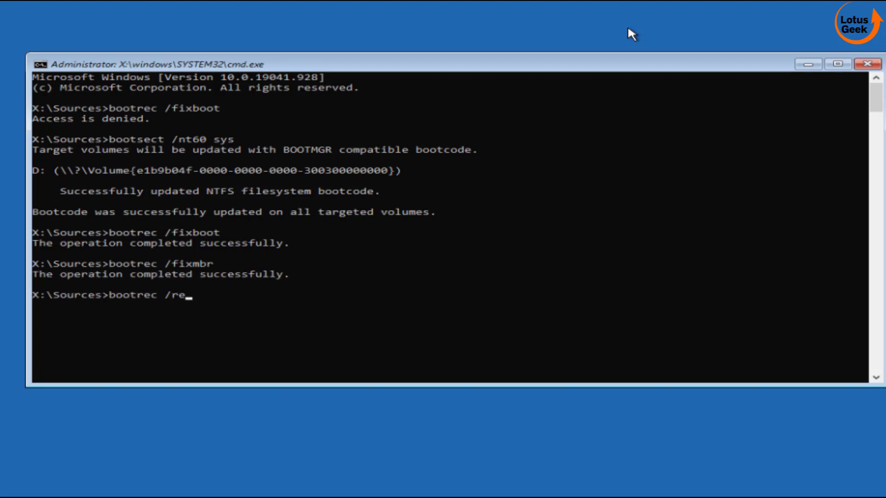
- Run bootrec /rebuildbcd and answer 'a' to add the found D:\Windows installation to the boot list
{"action": "type", "text": "buildbcd"}
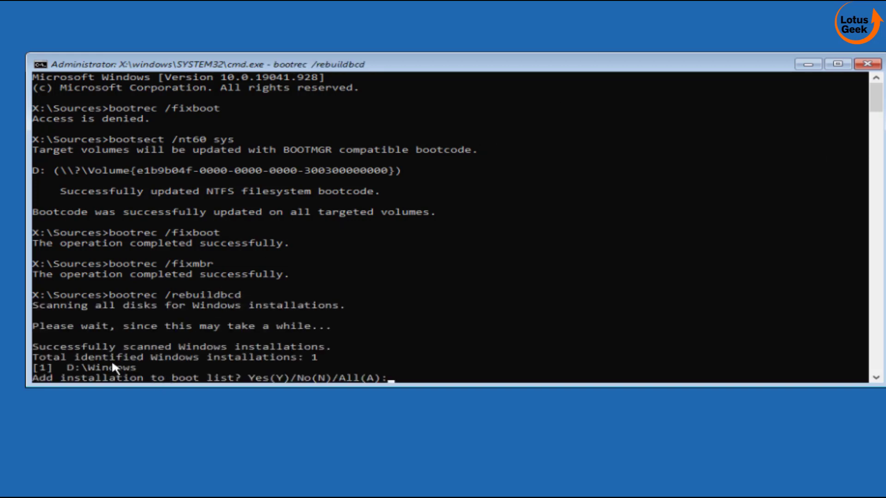
{"action": "mouse_move", "coordinate": [167, 378]}
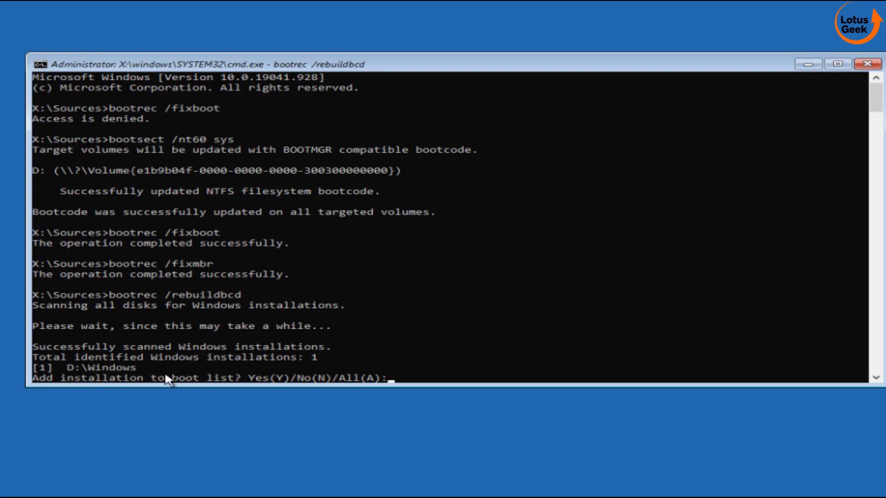
{"action": "mouse_move", "coordinate": [348, 385]}
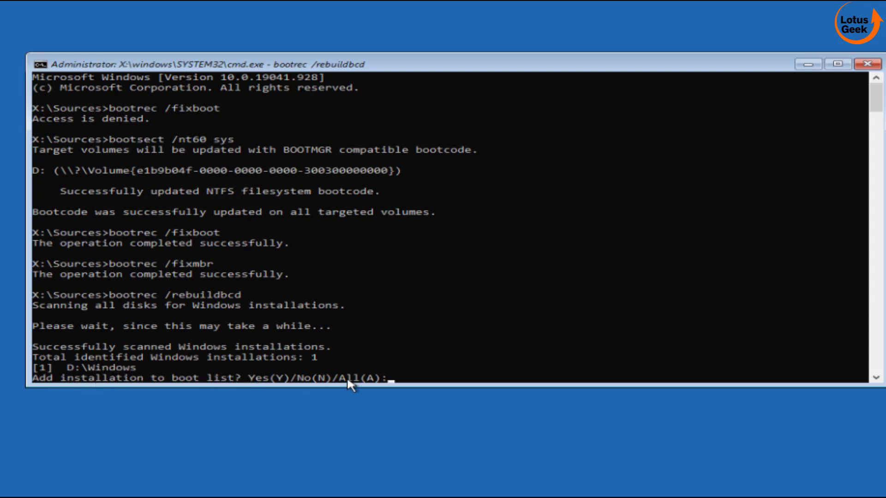
{"action": "mouse_move", "coordinate": [427, 496]}
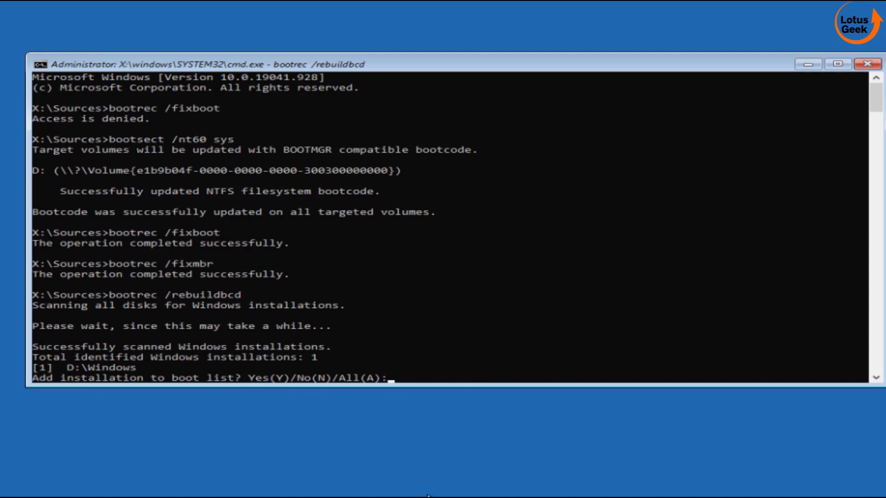
{"action": "type", "text": "a"}
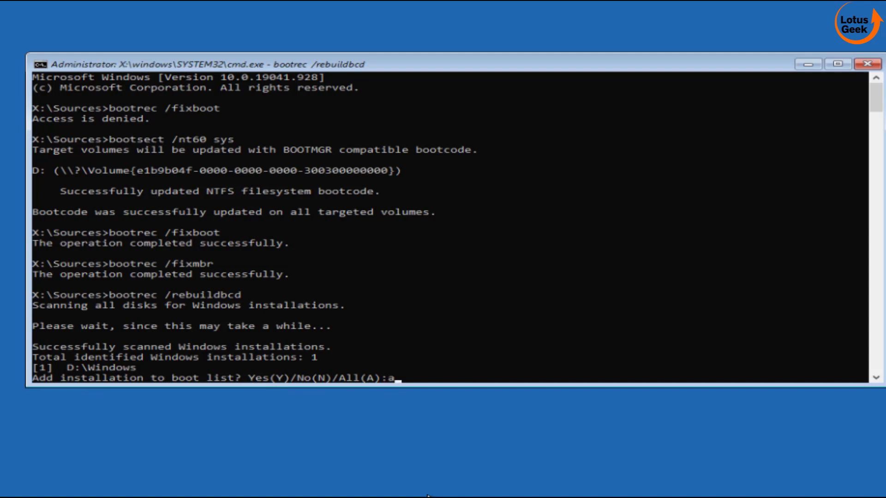